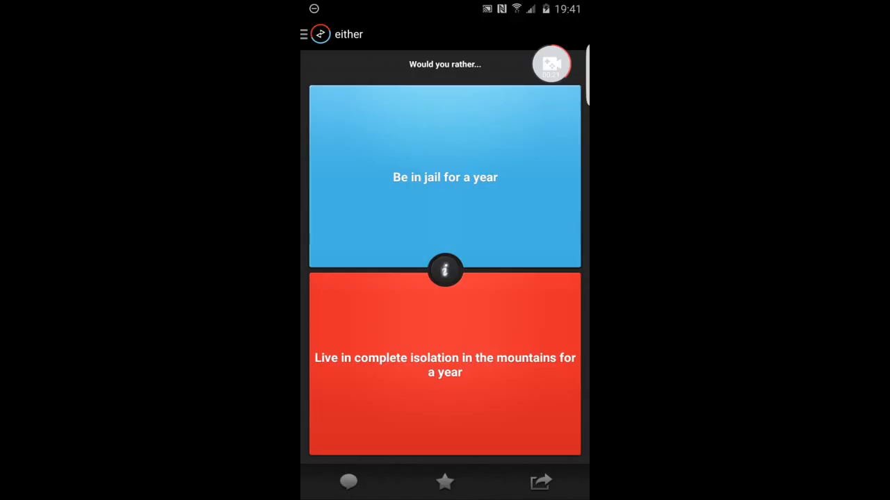
- Browse the question sections, then vote on the jail question and the Batman-or-Superman question
left_click(303, 33)
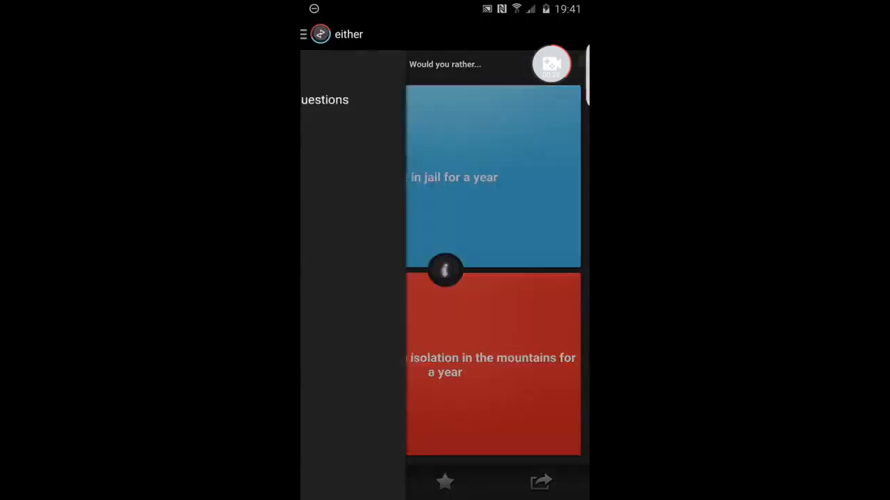
left_click(445, 278)
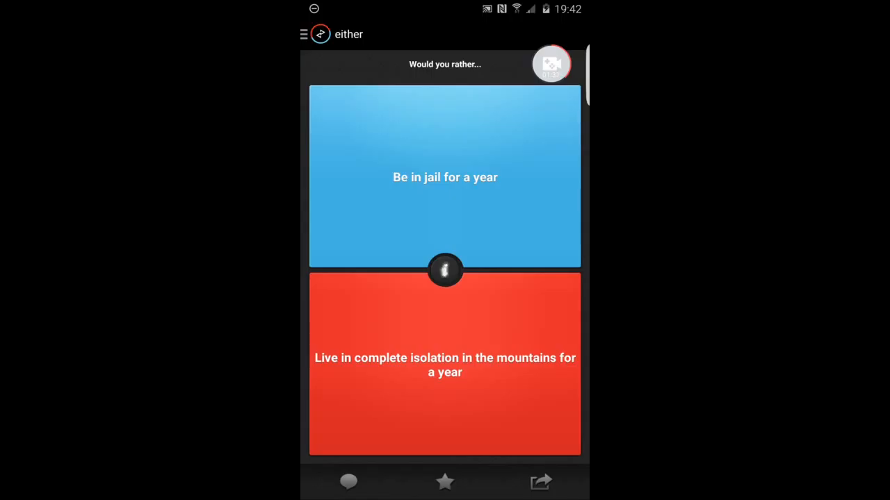
left_click(445, 178)
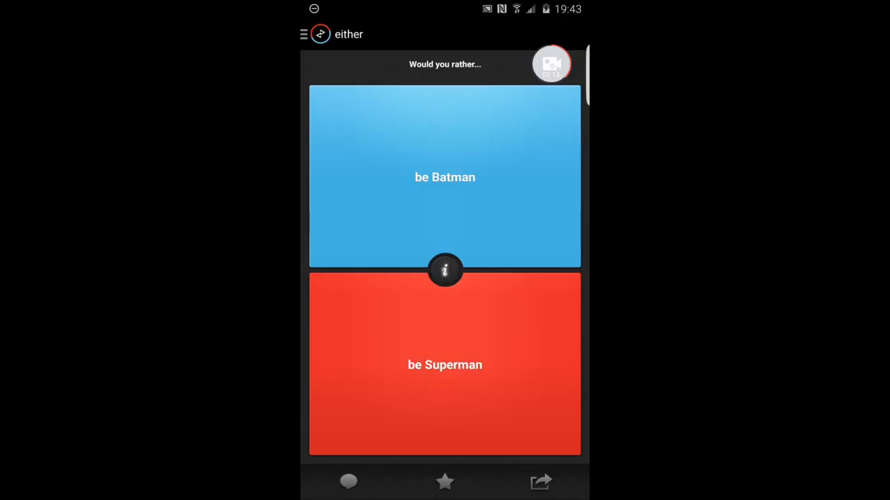
left_click(445, 177)
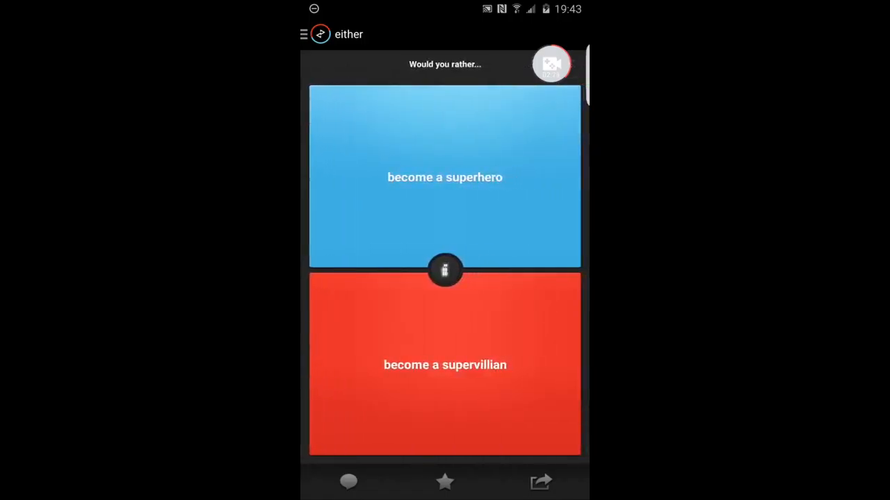
- Vote on superhero versus supervillain, then on body burned versus tattooed
left_click(445, 177)
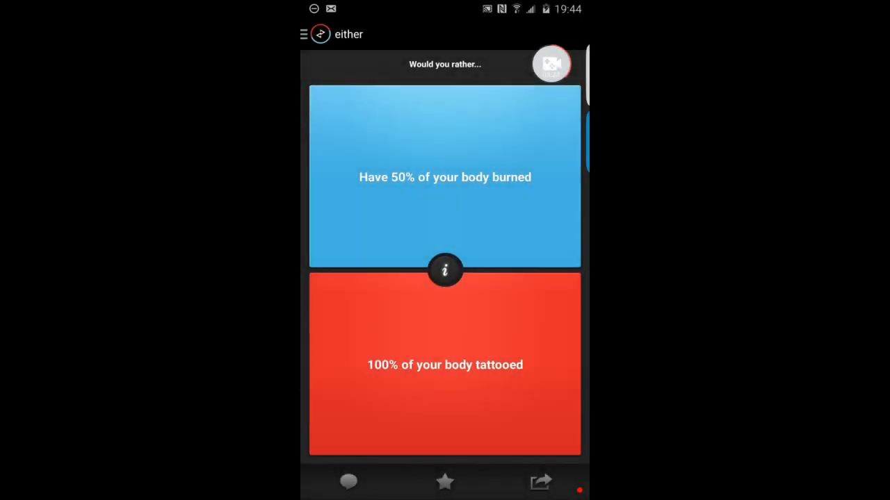
left_click(445, 269)
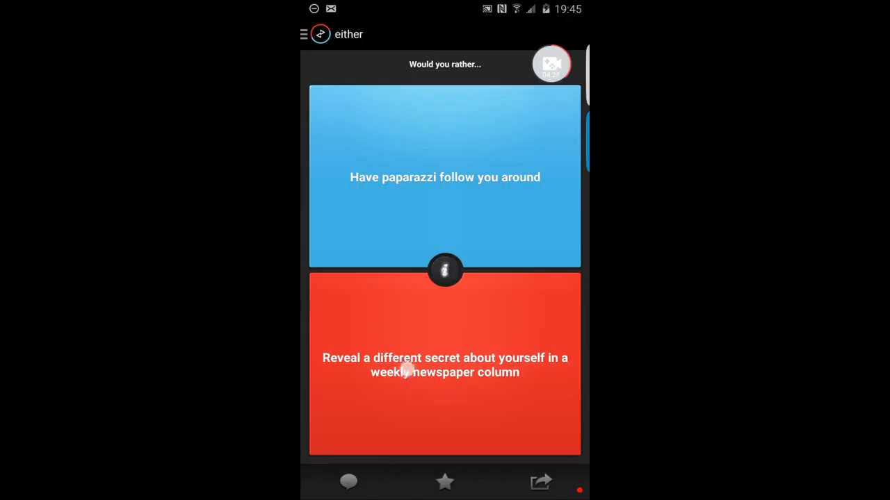
- Vote on paparazzi versus a weekly newspaper column revealing your secrets
left_click(445, 362)
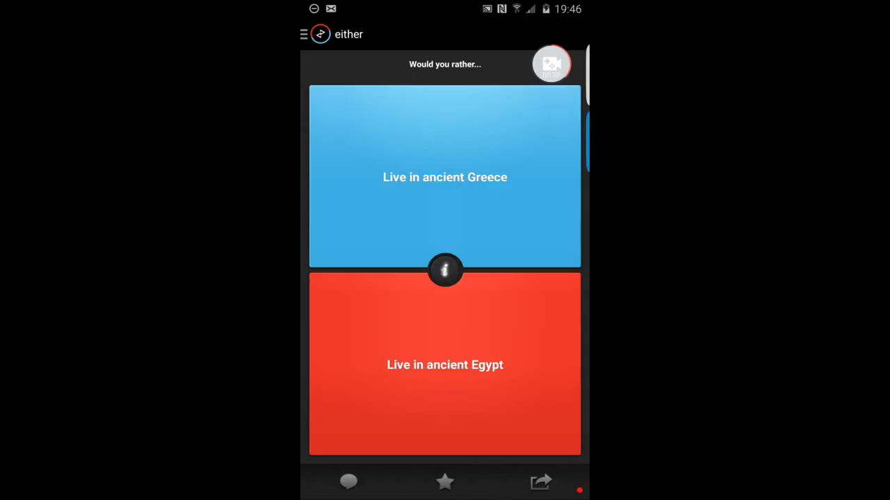
- Vote on ancient Greece versus Egypt, pick Be Albino over bald everywhere, and advance
left_click(414, 364)
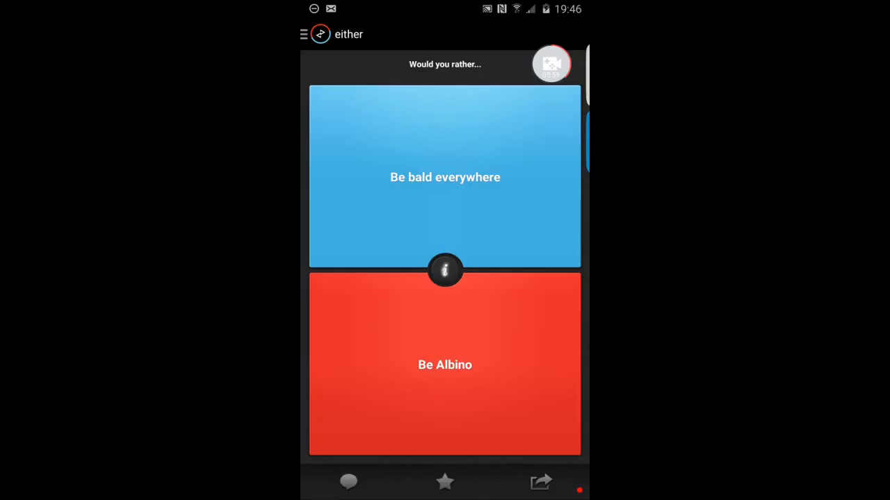
left_click(426, 367)
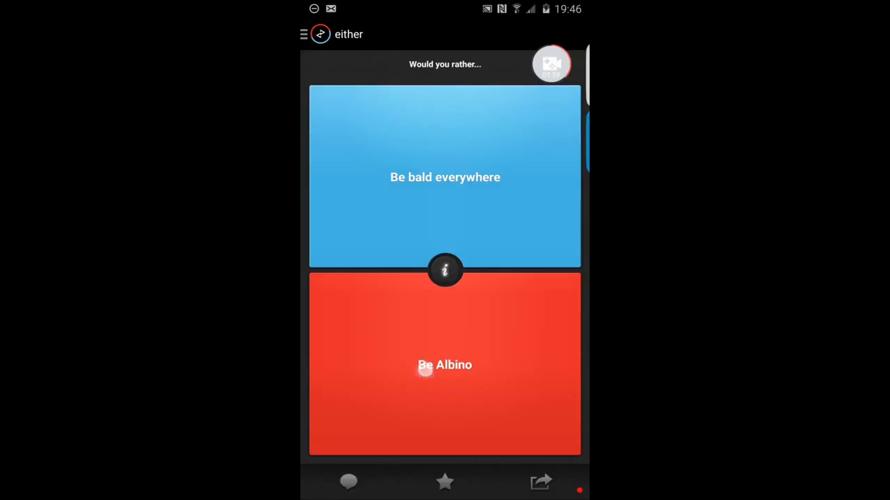
left_click(445, 364)
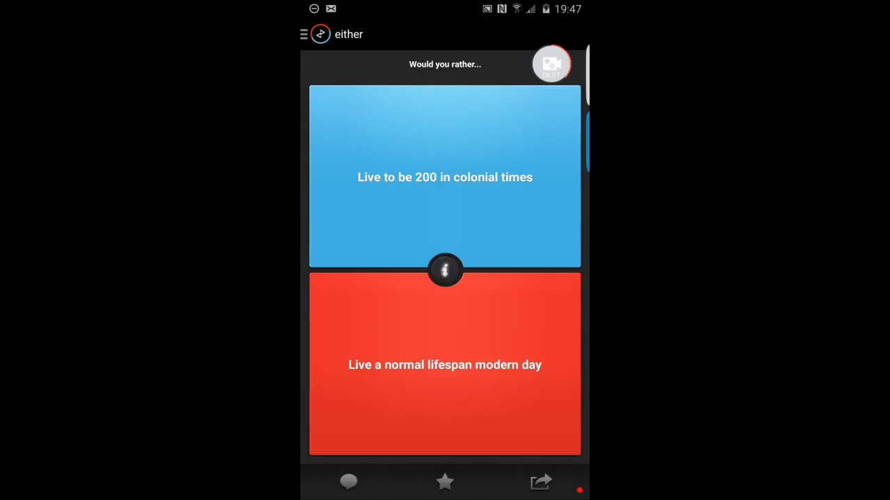
- Vote on living to 200 in colonial times versus a normal modern lifespan
left_click(445, 364)
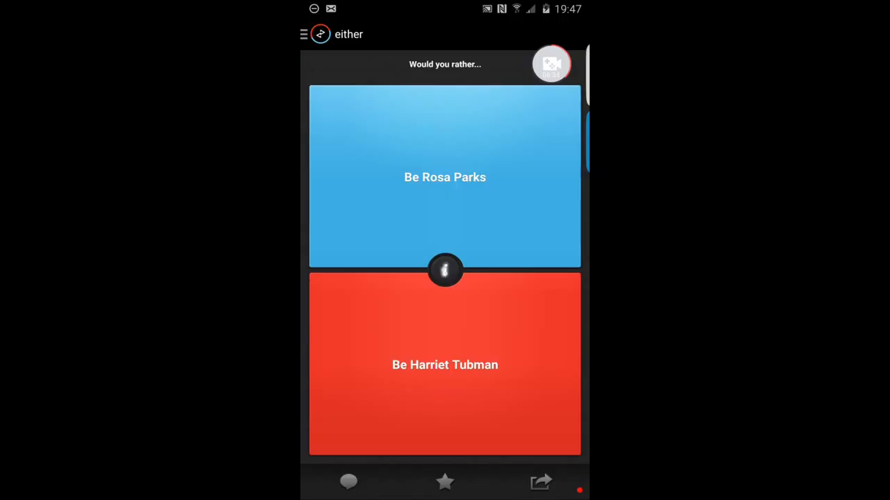
- Vote on being Rosa Parks versus Harriet Tubman
left_click(445, 177)
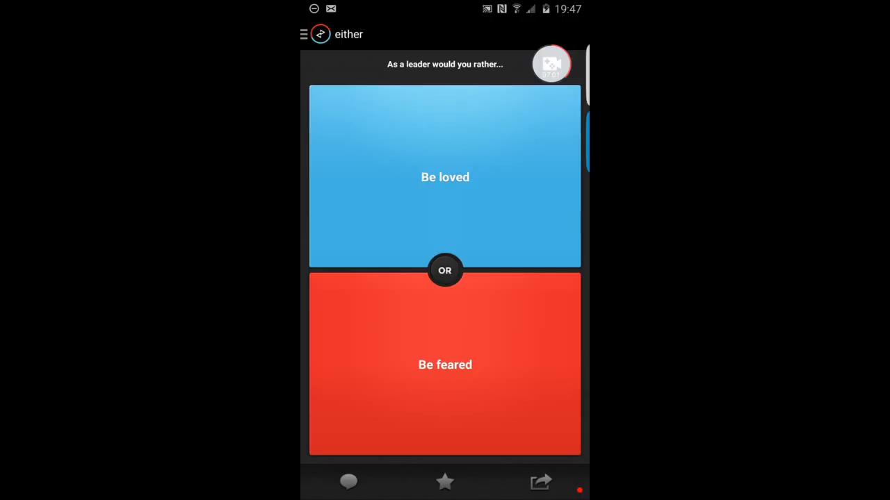
left_click(445, 364)
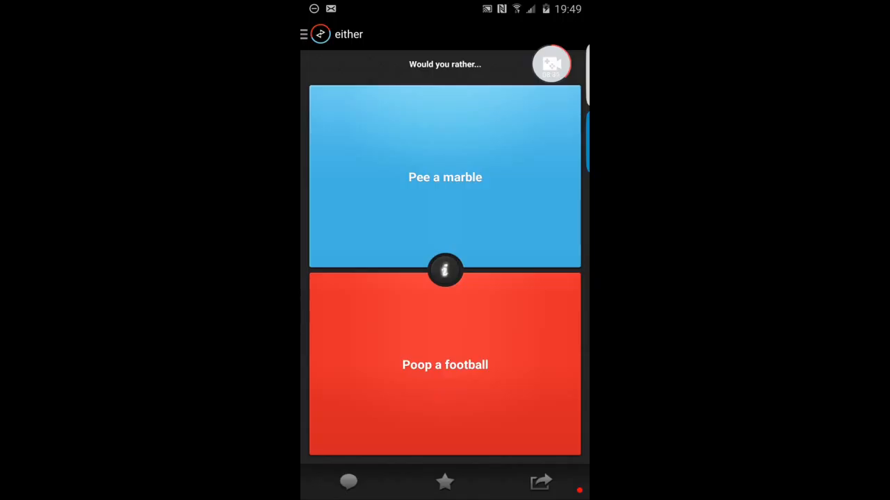
- Vote on marble versus football, then swipe past the burgers-or-Chinese-takeout question
left_click(445, 177)
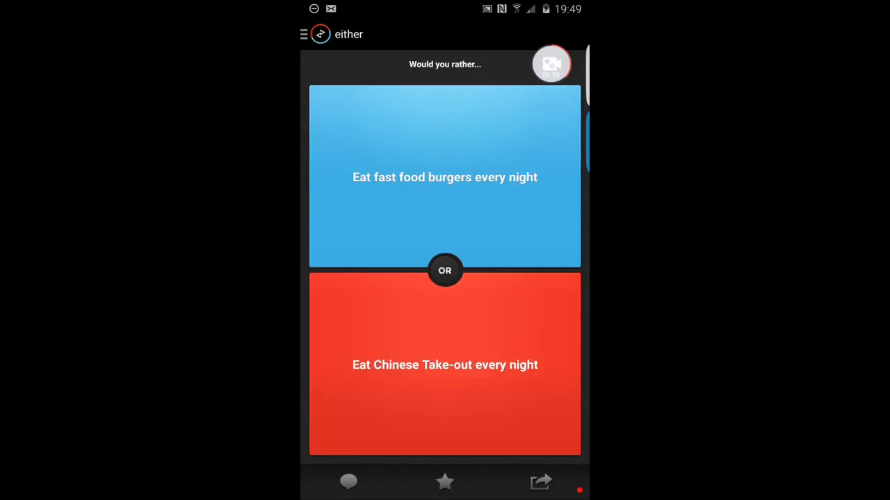
left_click_drag(487, 271, 348, 272)
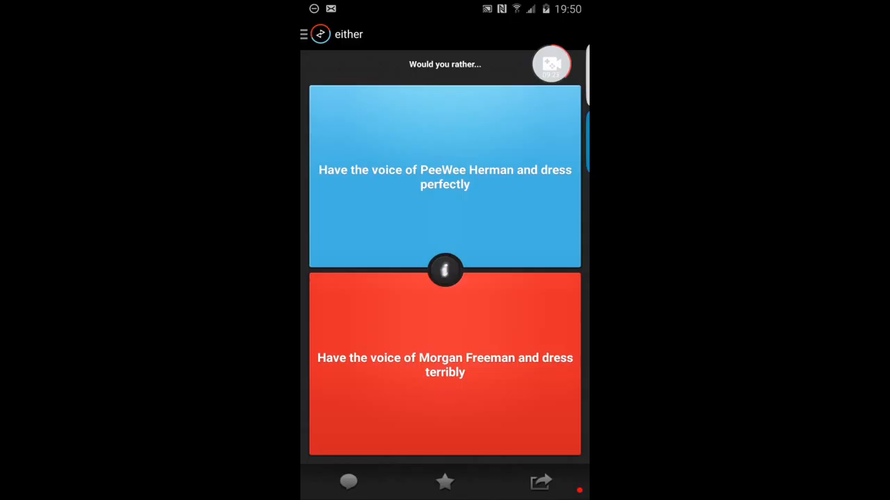
- Vote on PeeWee Herman versus Morgan Freeman and swearing versus getting punched, then pick wiping by hand over a penis nose
left_click(445, 365)
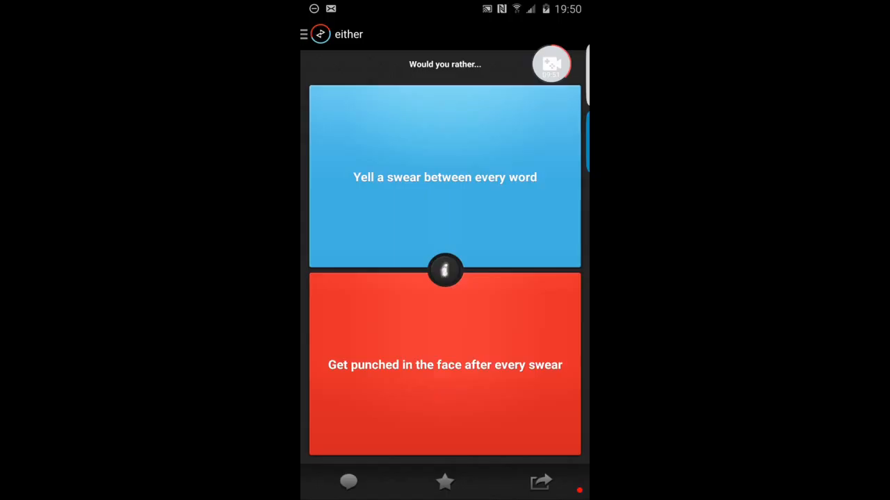
left_click(445, 364)
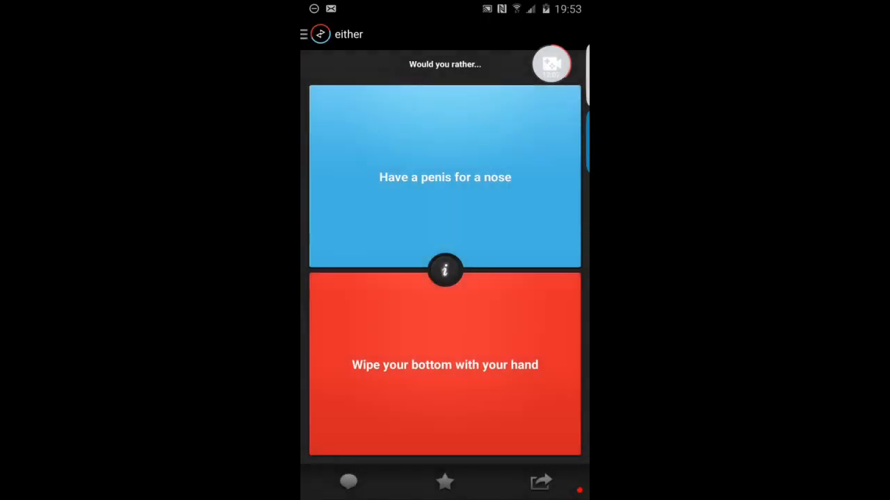
left_click(445, 271)
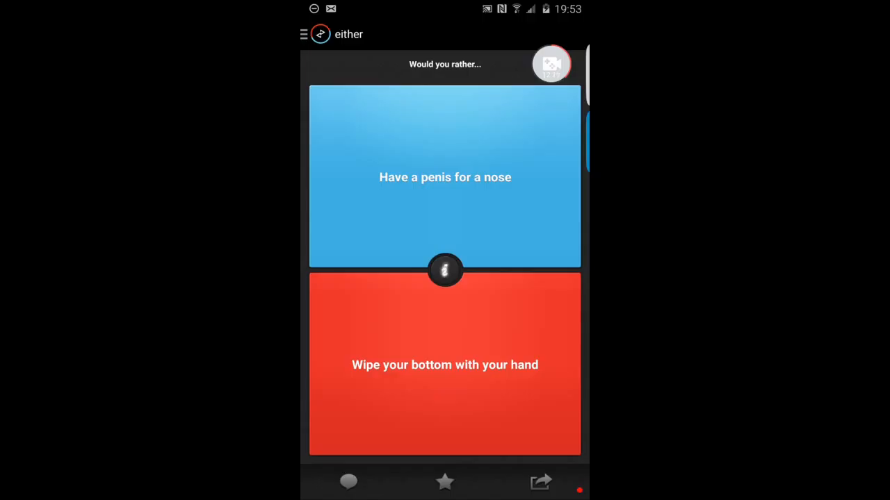
left_click(375, 351)
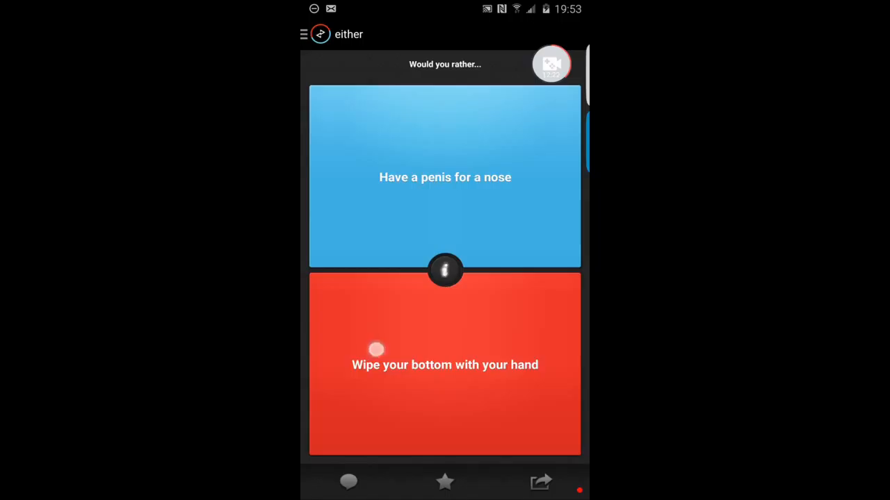
- Advance past the nose question and vote on Flintstones vitamins versus Pepto-Bismol, revealing 75% to 25%
left_click(445, 364)
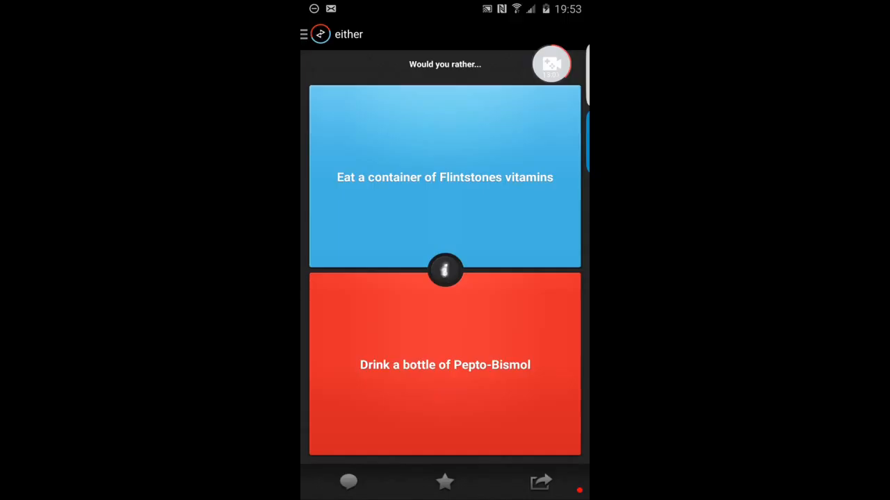
left_click(445, 178)
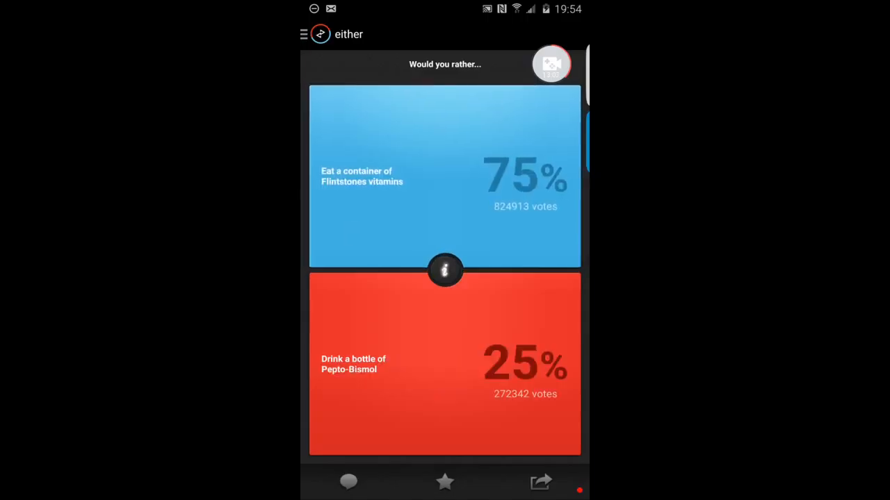
- Advance to the stab-yourself versus cut-off-fingertips question
left_click(445, 173)
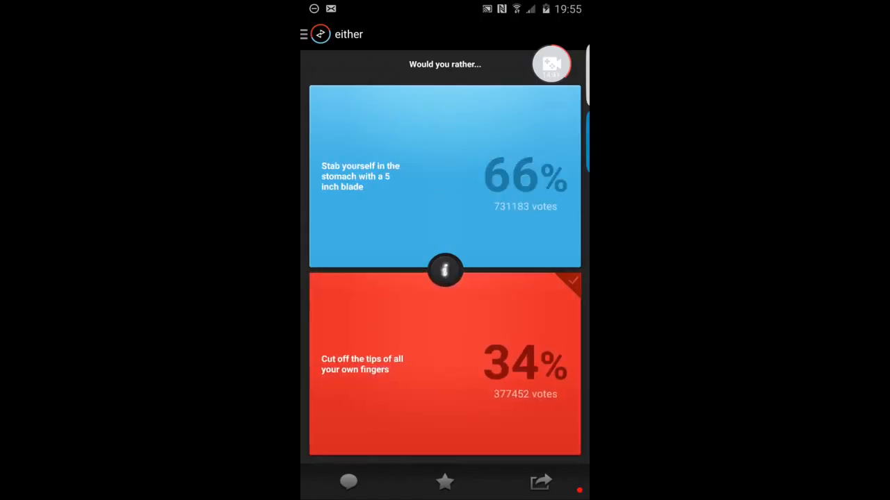
- Advance past the results to the seventeen-testicles versus coconut-sized-testicle question
left_click(454, 342)
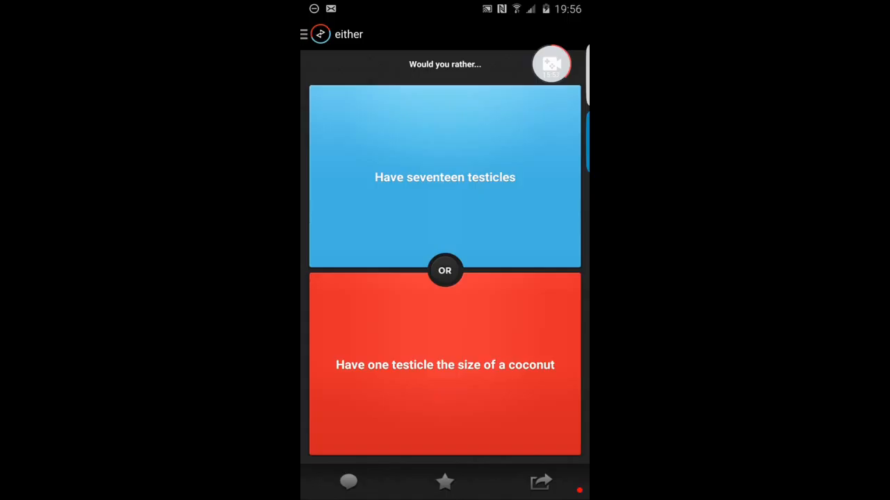
- Vote on the testicles question, reaching the brain-into-robot versus opposite-sex question
left_click(445, 178)
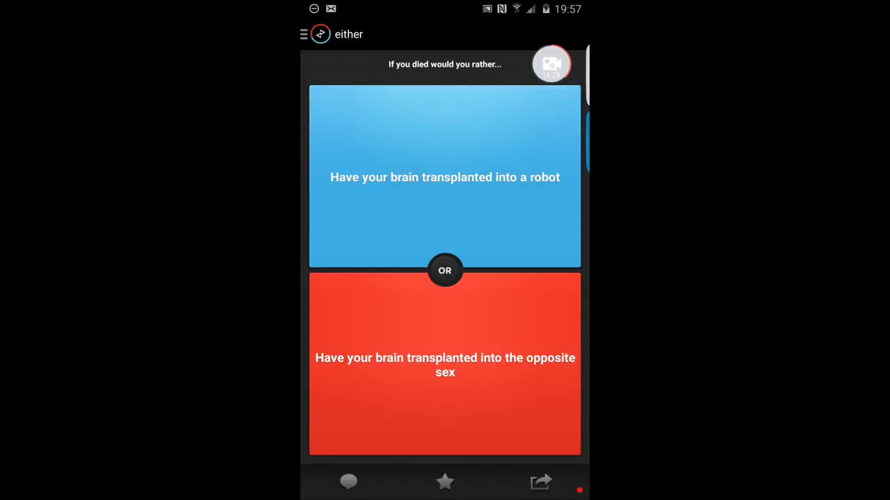
- Vote on the brain-transplant question, then choose the appliance-possessing ghost, revealing 58% vampire-bat to 42% ghost
left_click(444, 173)
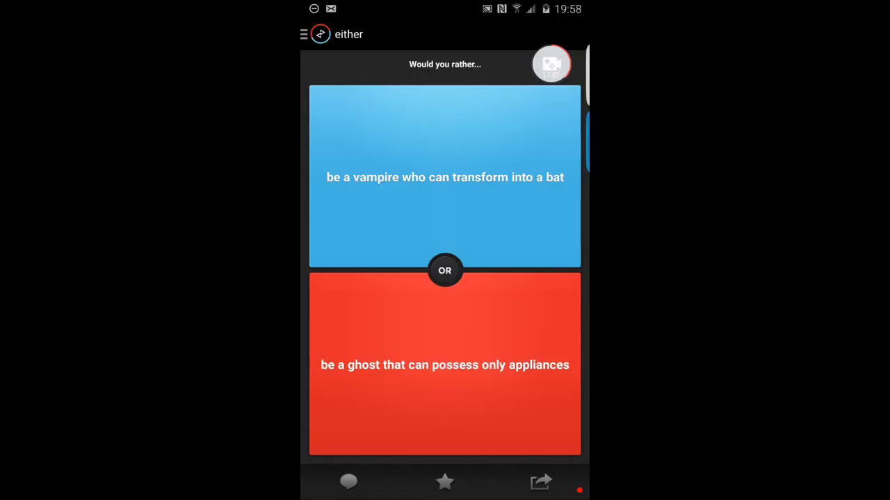
left_click(445, 364)
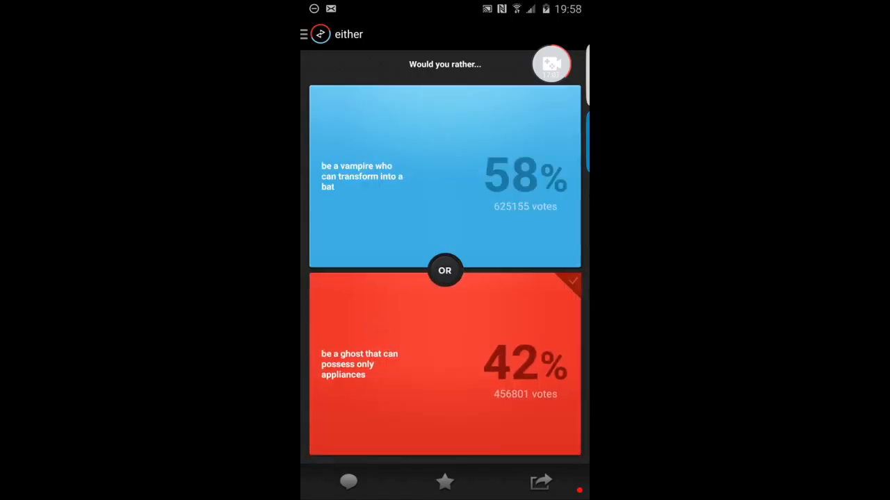